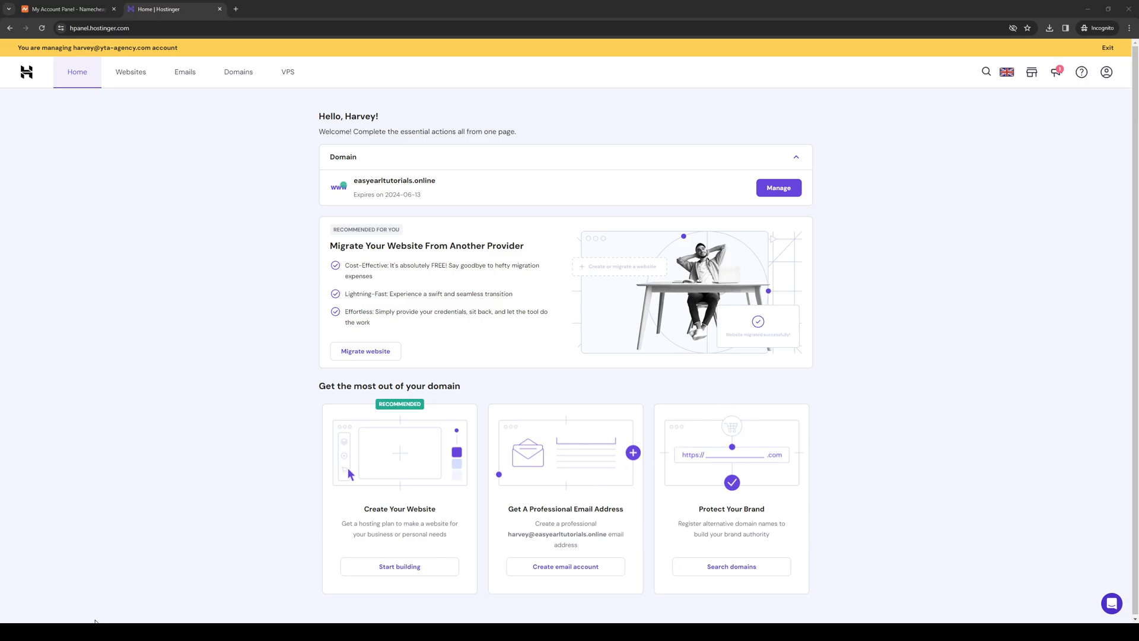
mouse_move(521, 375)
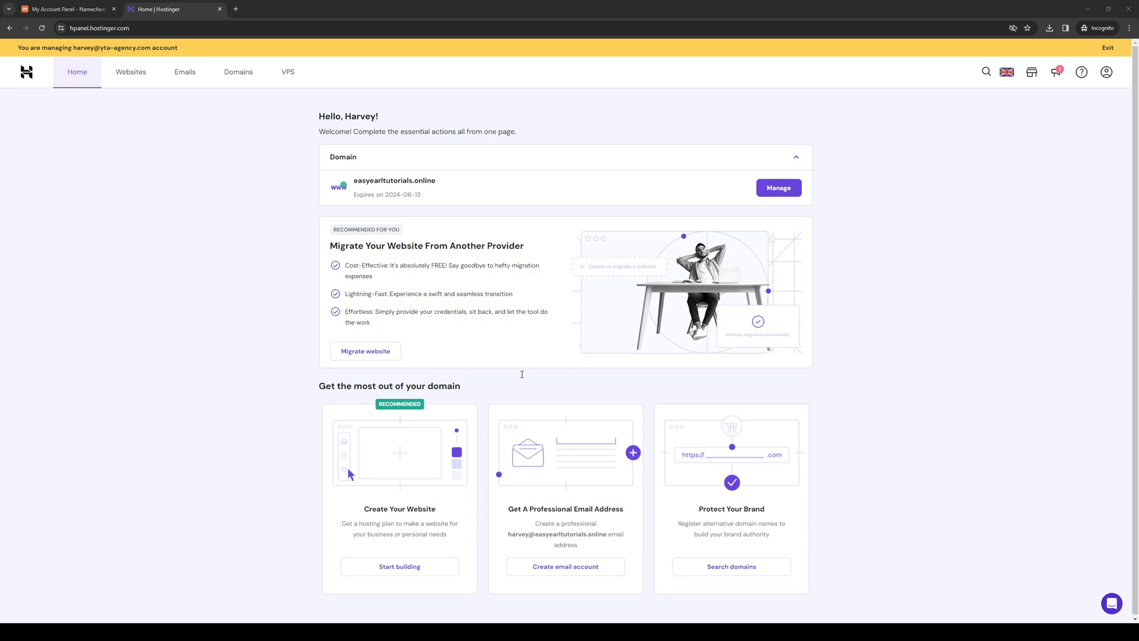
mouse_move(365, 325)
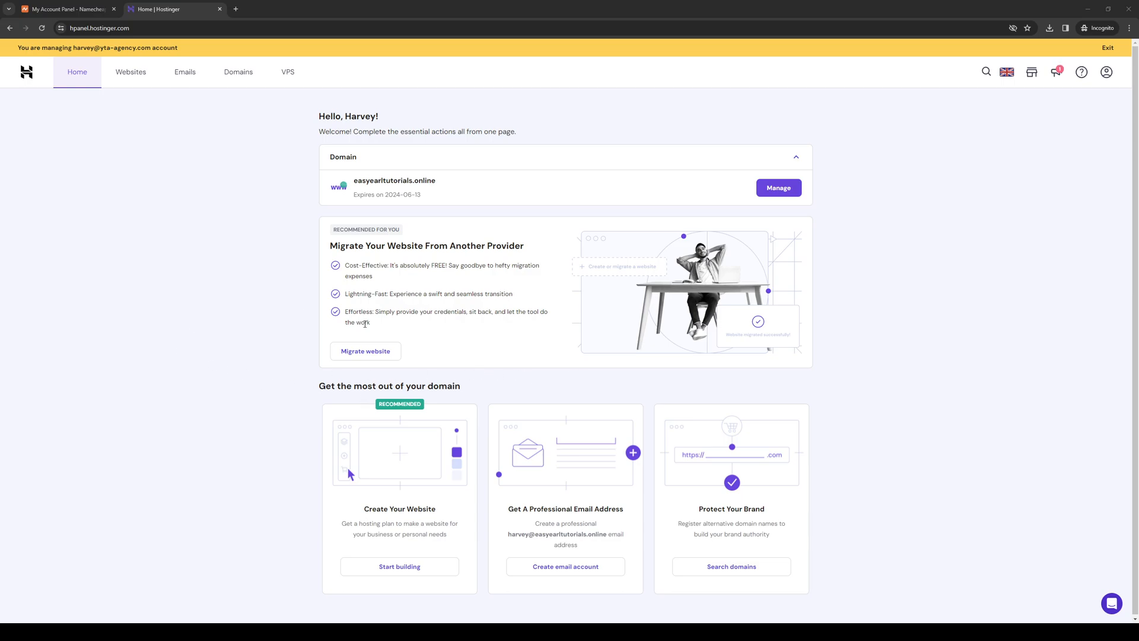
mouse_move(108, 260)
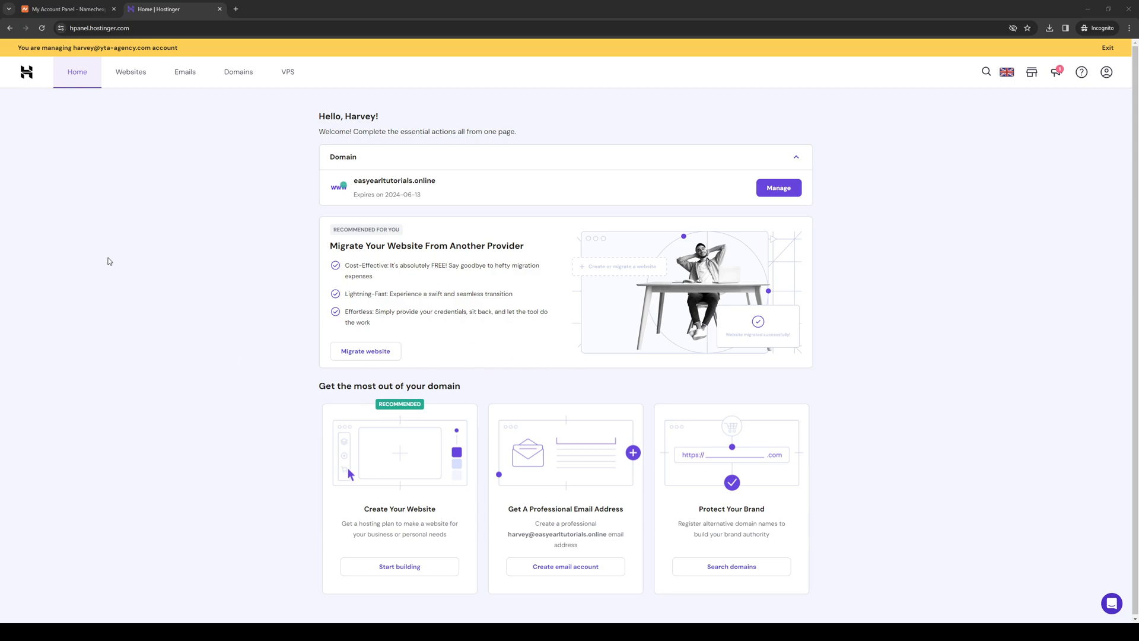
mouse_move(258, 294)
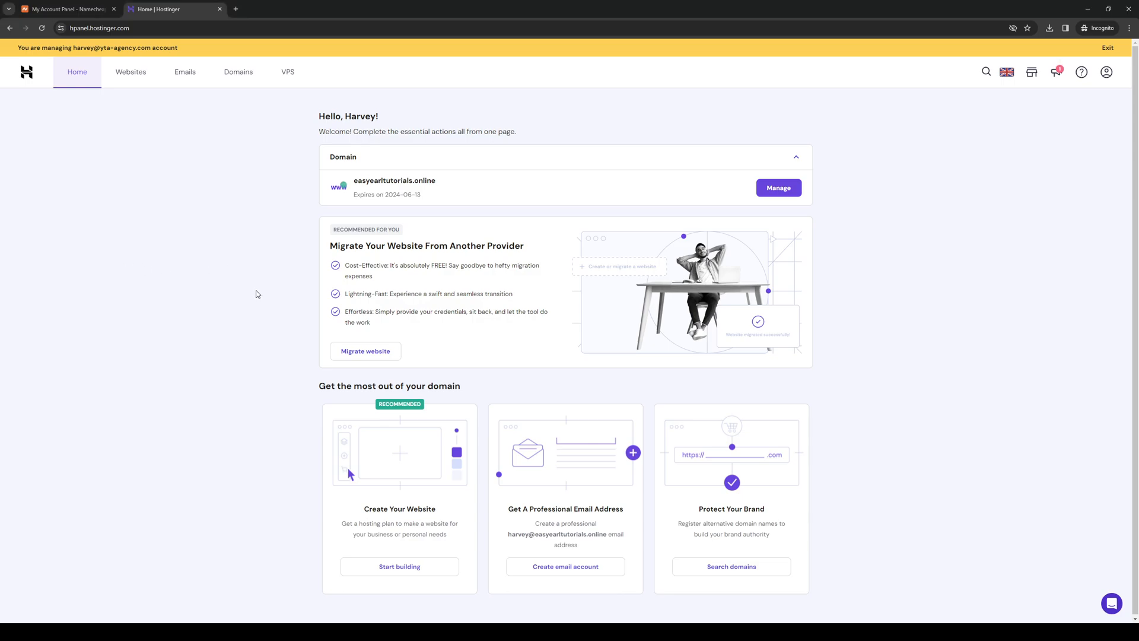
mouse_move(917, 296)
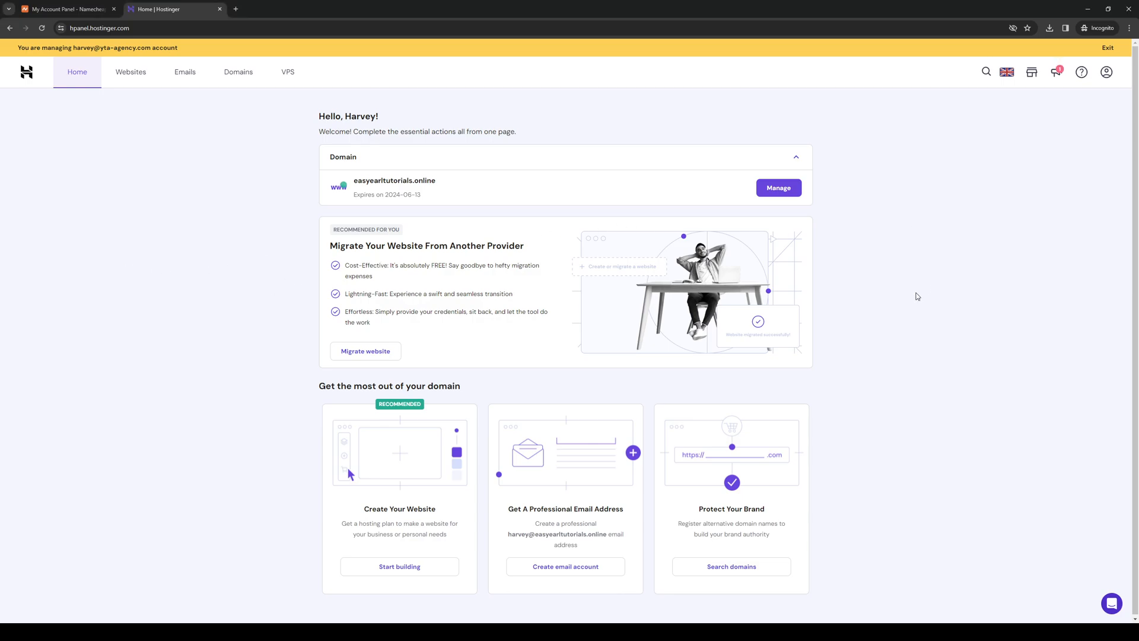
mouse_move(896, 260)
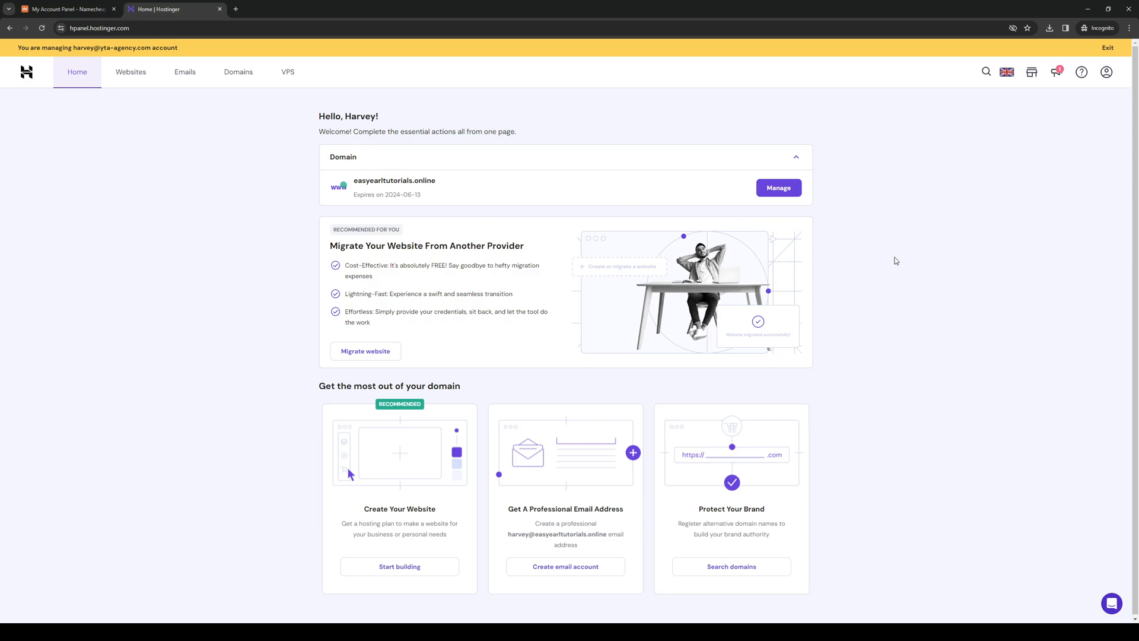
mouse_move(178, 272)
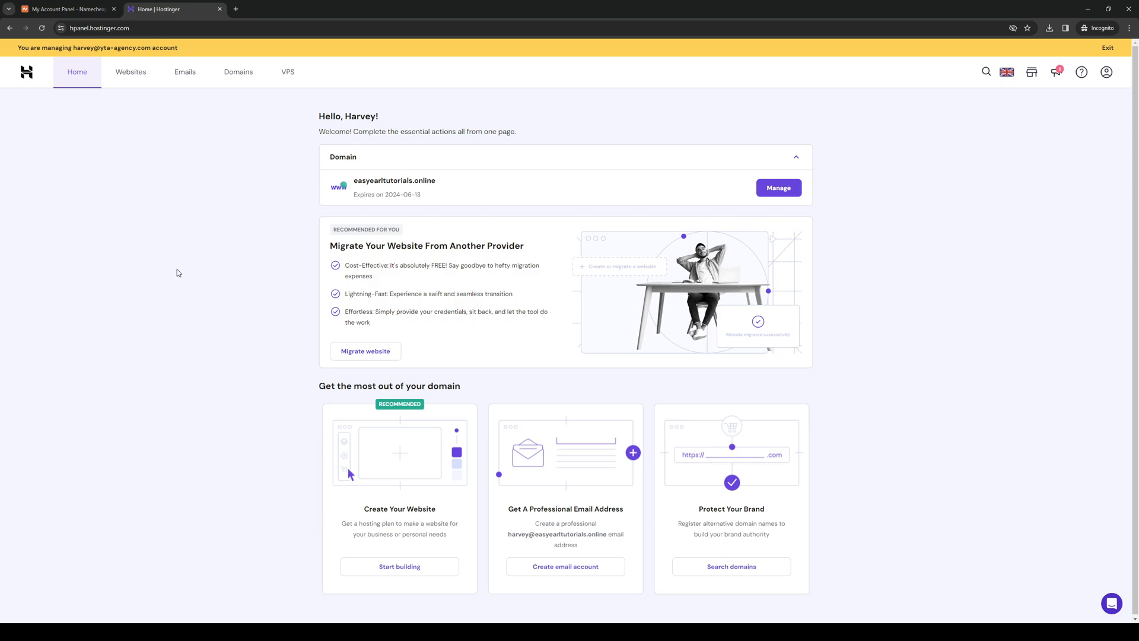
mouse_move(969, 218)
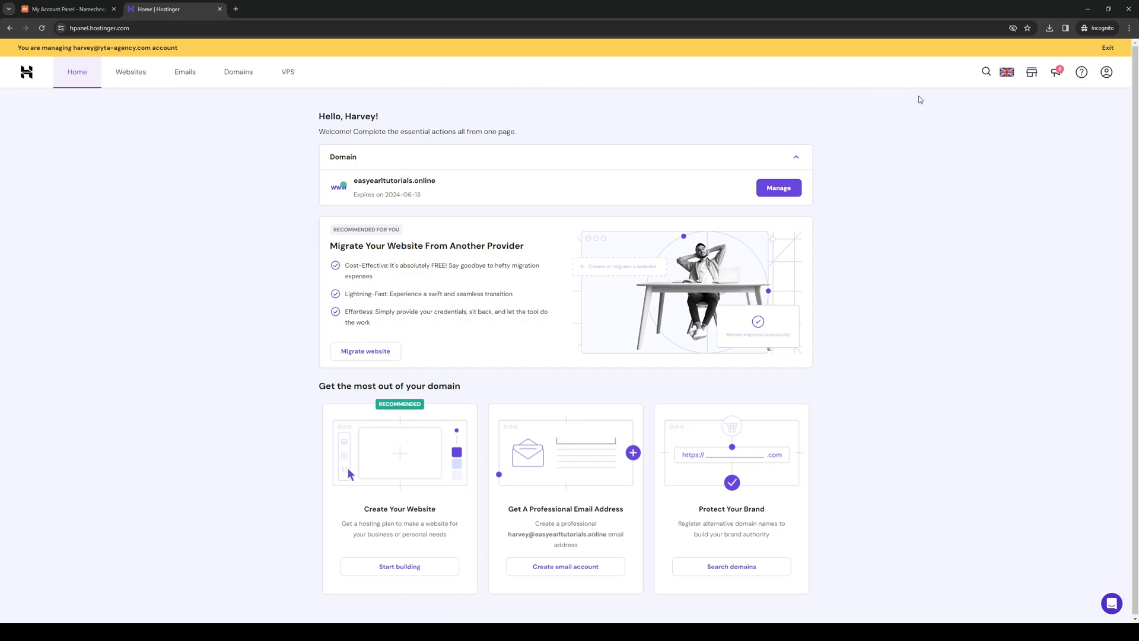
mouse_move(243, 90)
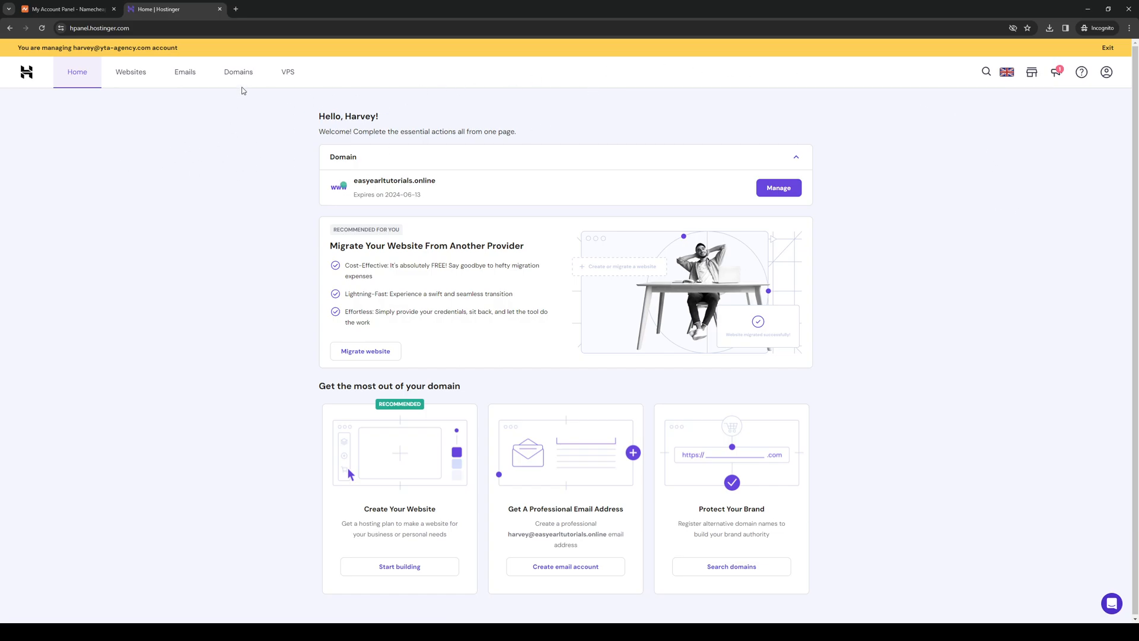
- From the Domains list, manage easyearltutorials.online to view its status, expiry and nameservers
left_click(238, 72)
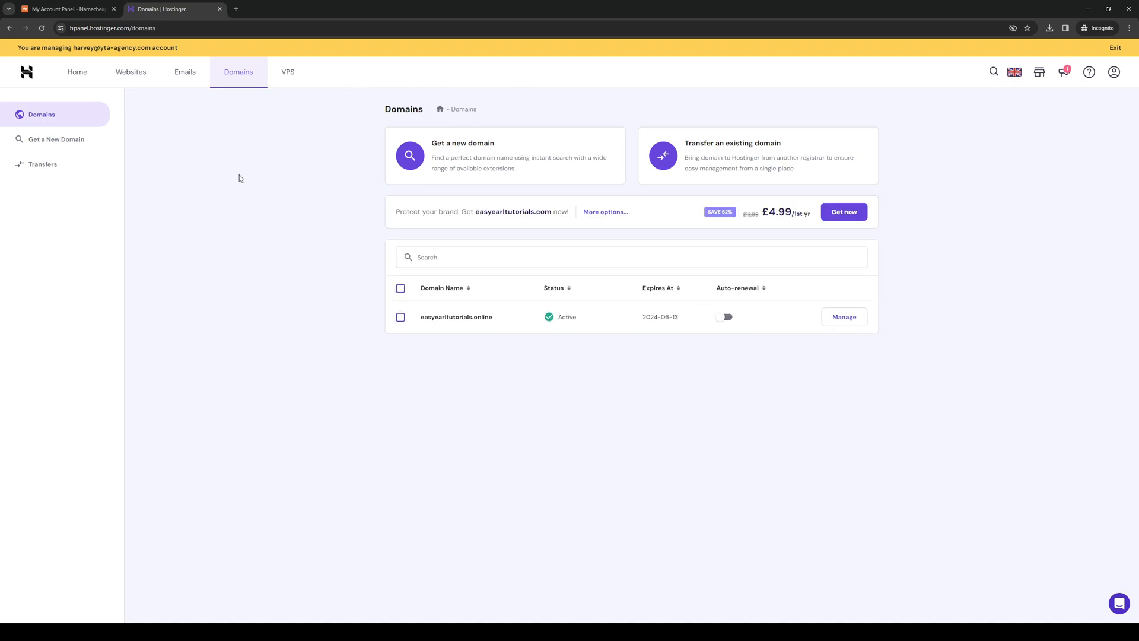
mouse_move(797, 348)
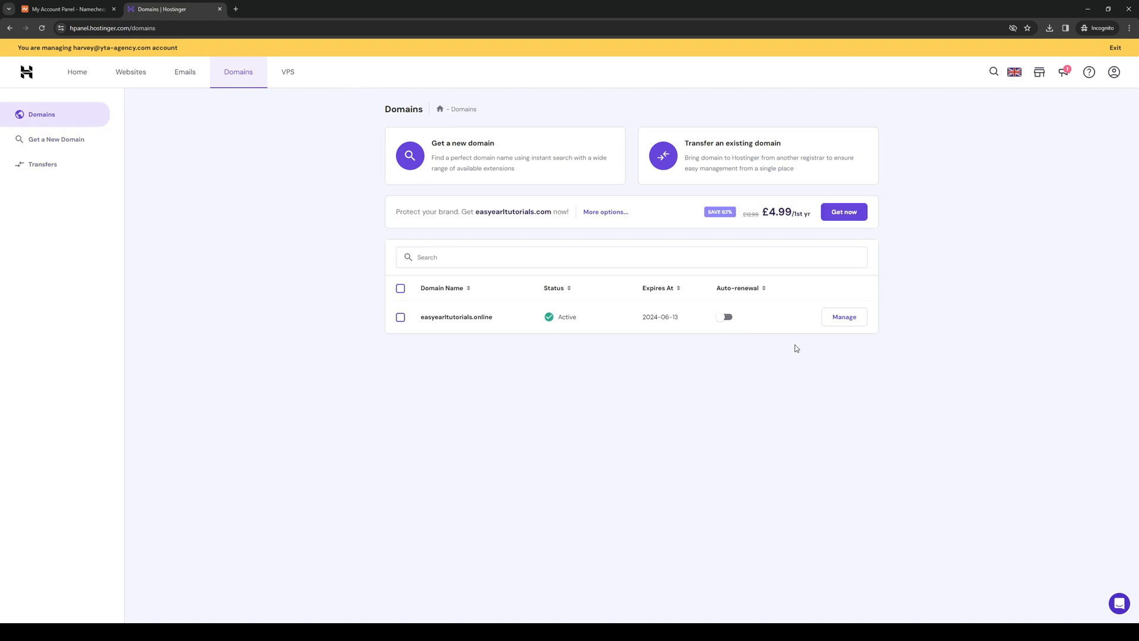
mouse_move(623, 345)
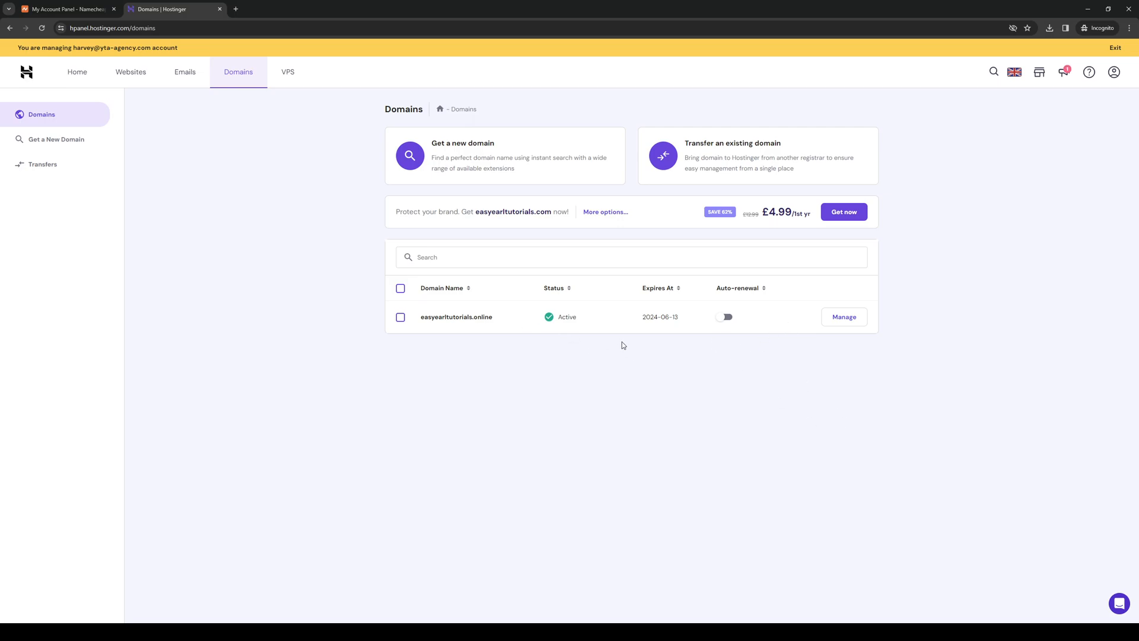
left_click(844, 317)
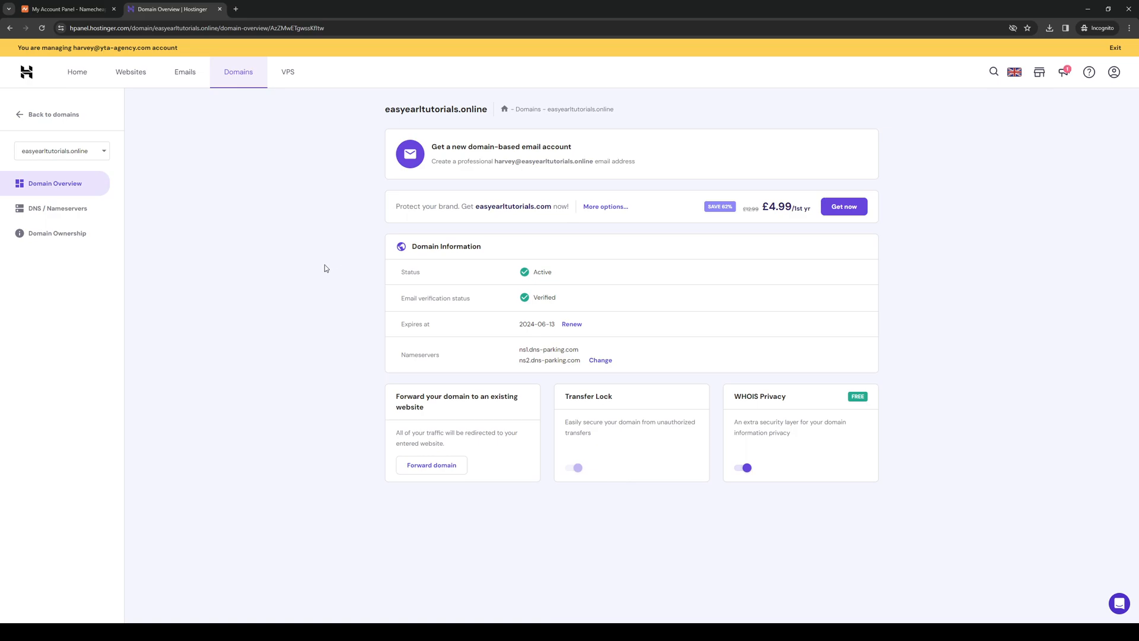
mouse_move(329, 264)
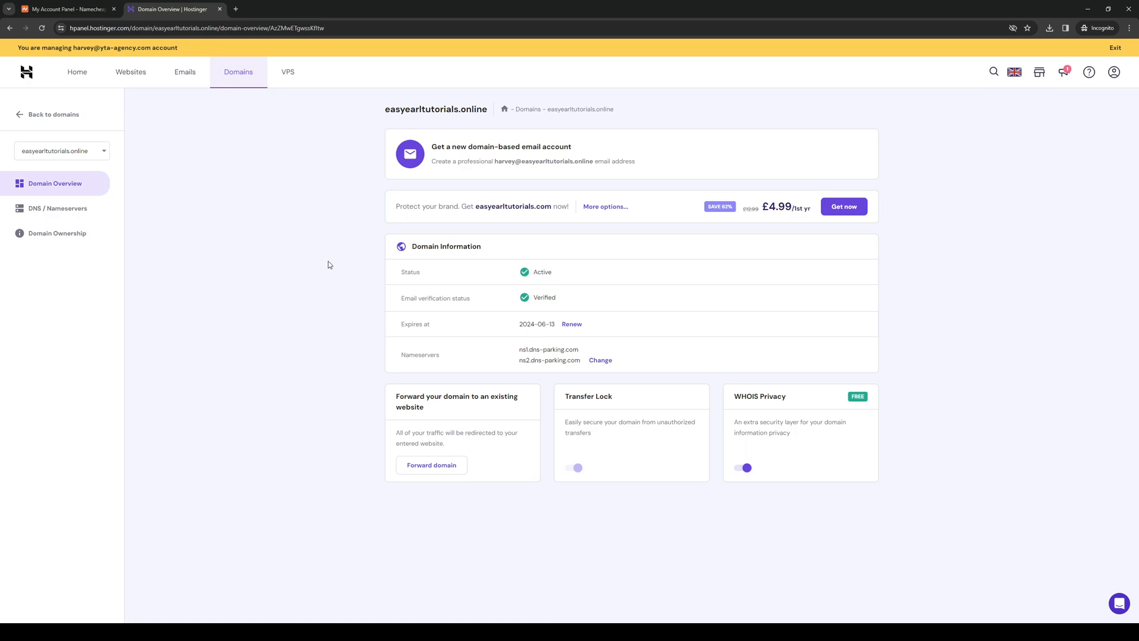
mouse_move(296, 283)
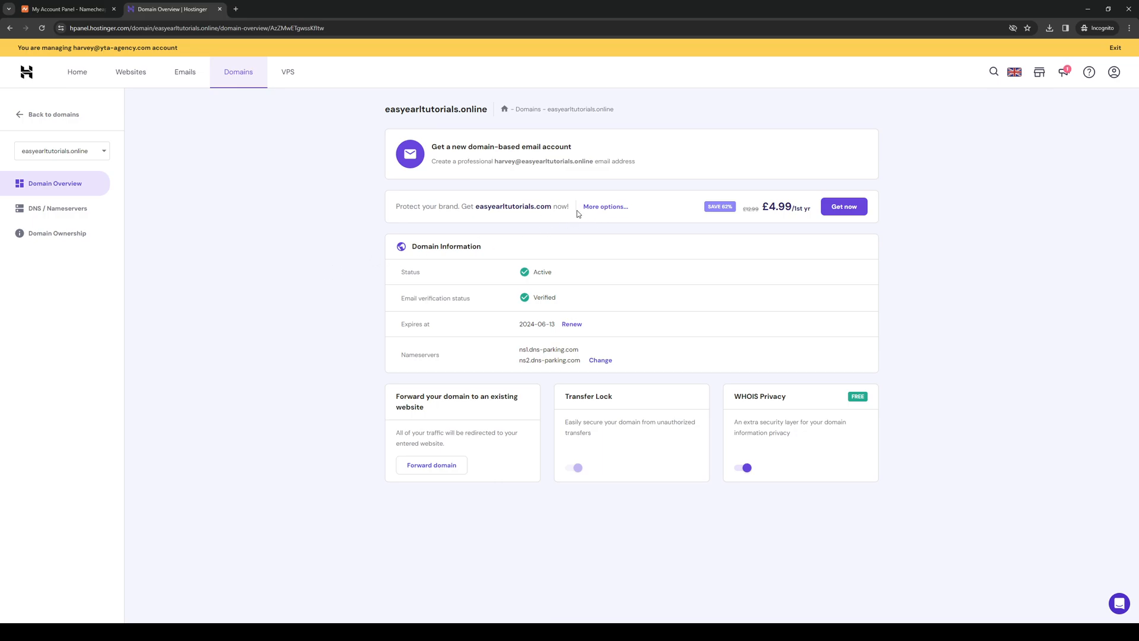
- Browse more domain options, return to the dashboard, then open the help and support page
left_click(843, 206)
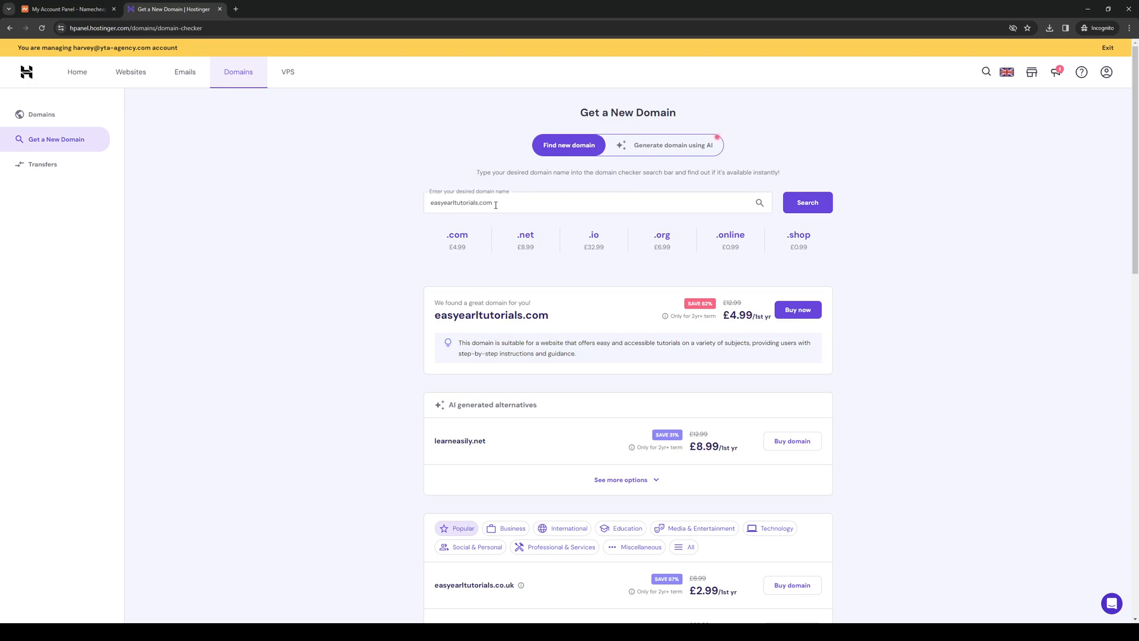
mouse_move(528, 201)
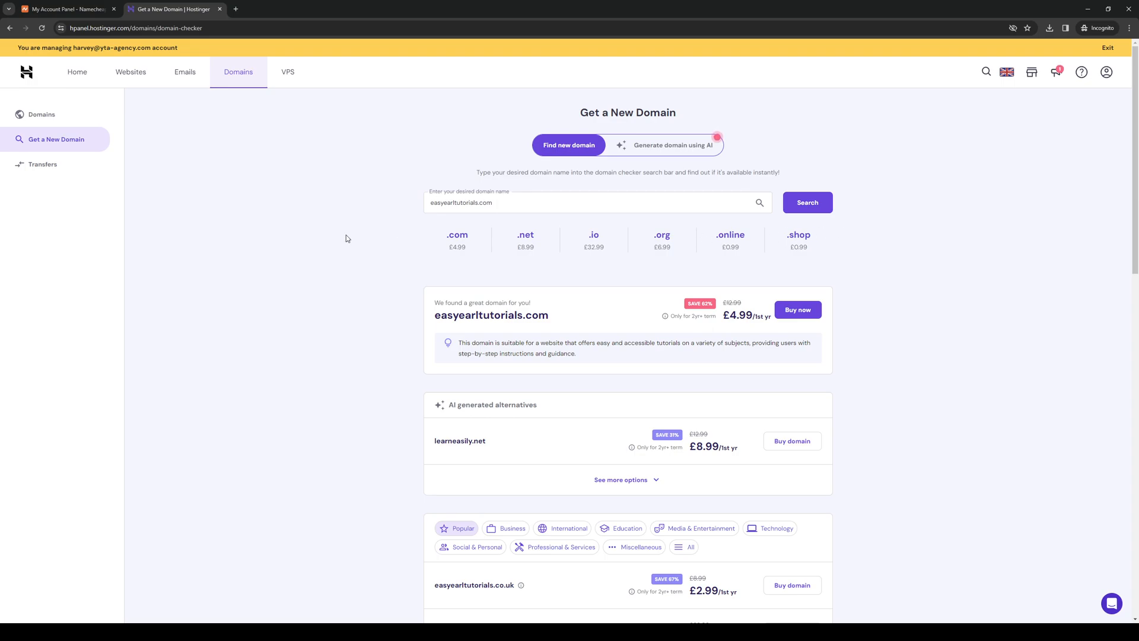
mouse_move(588, 494)
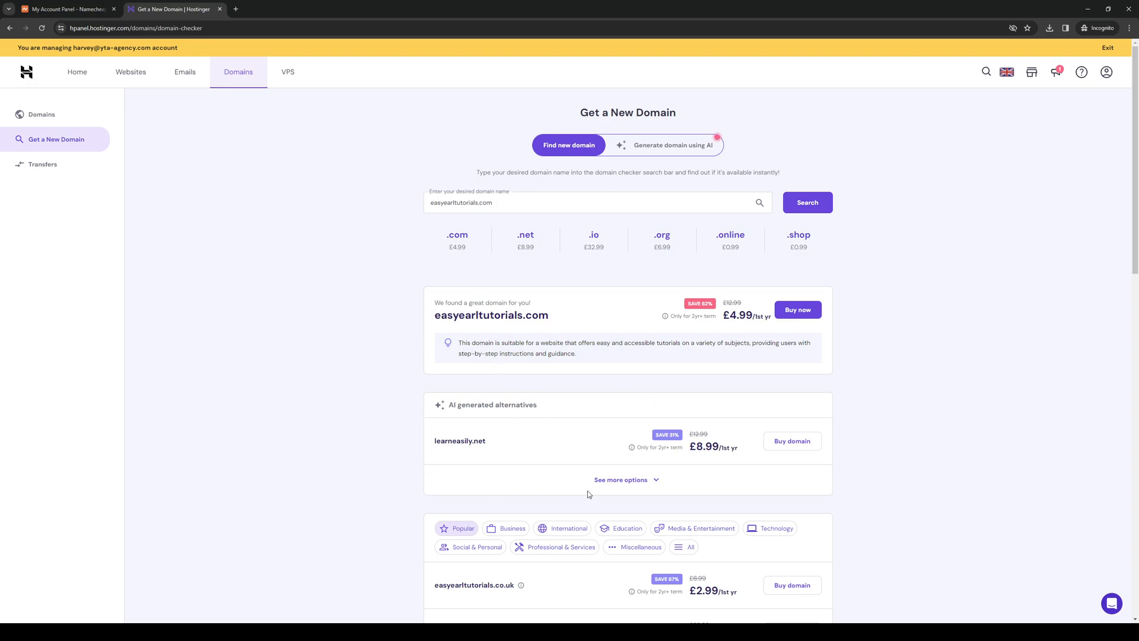
mouse_move(605, 391)
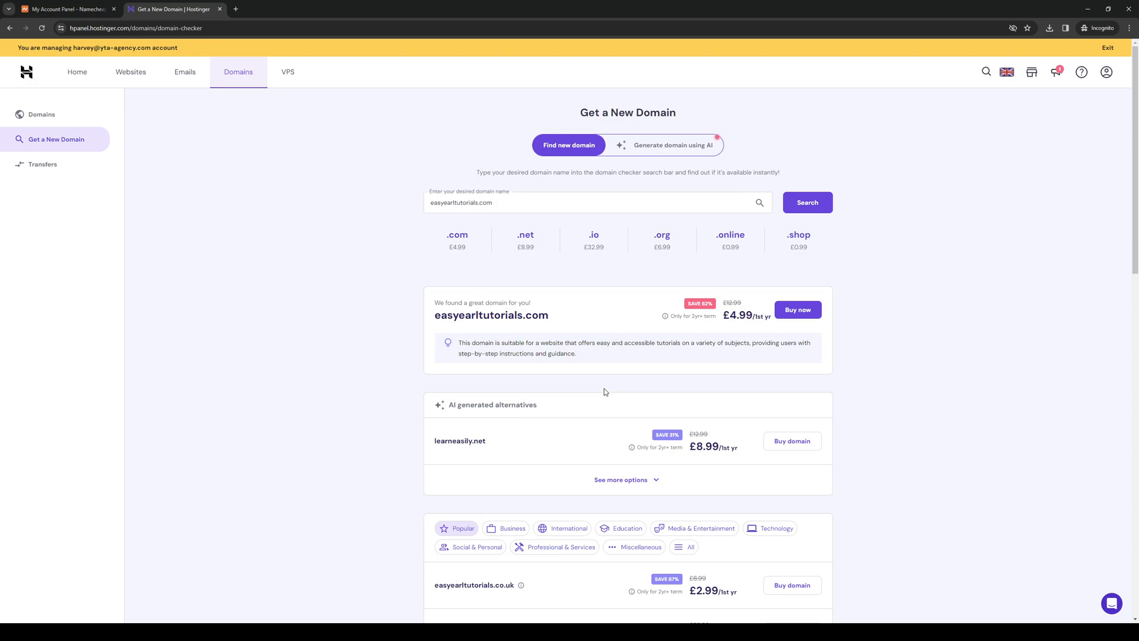
mouse_move(612, 384)
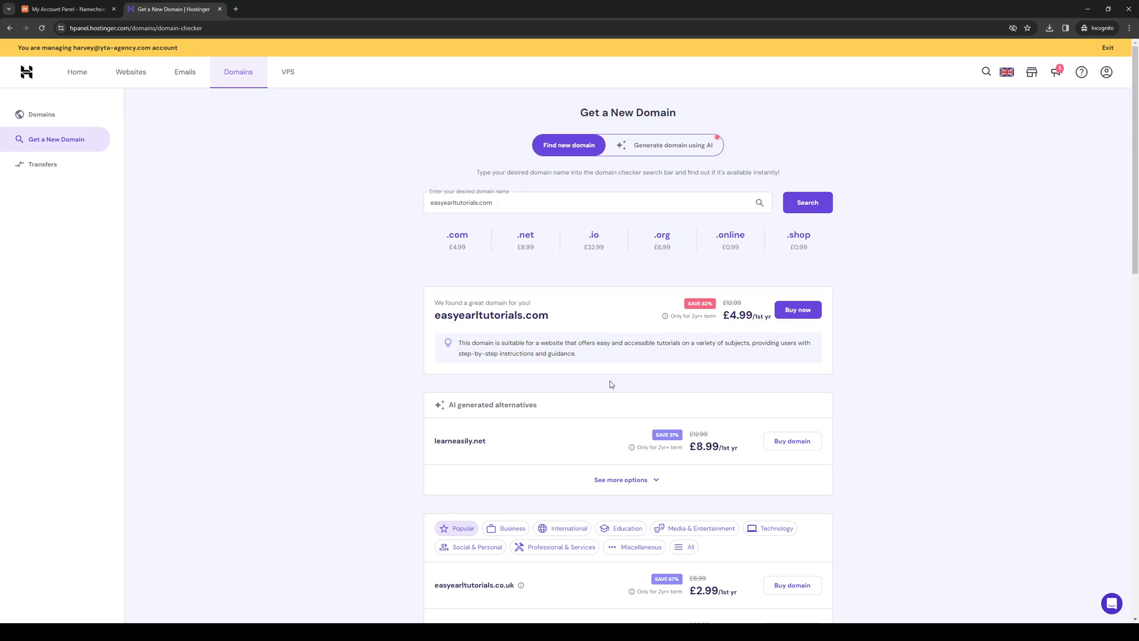
mouse_move(615, 383)
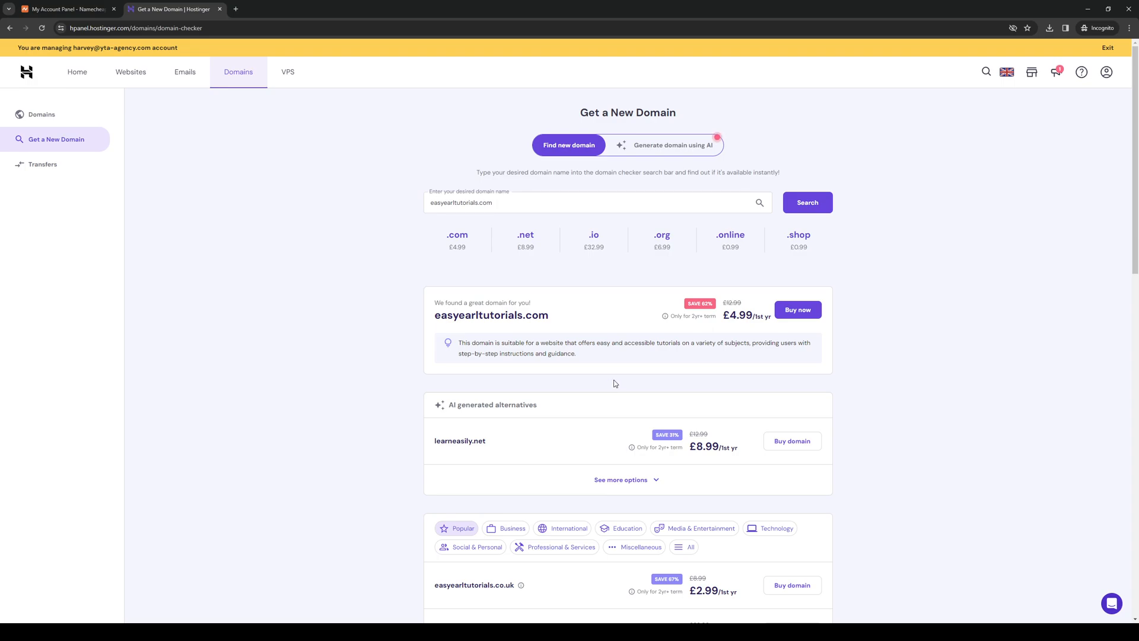
mouse_move(762, 269)
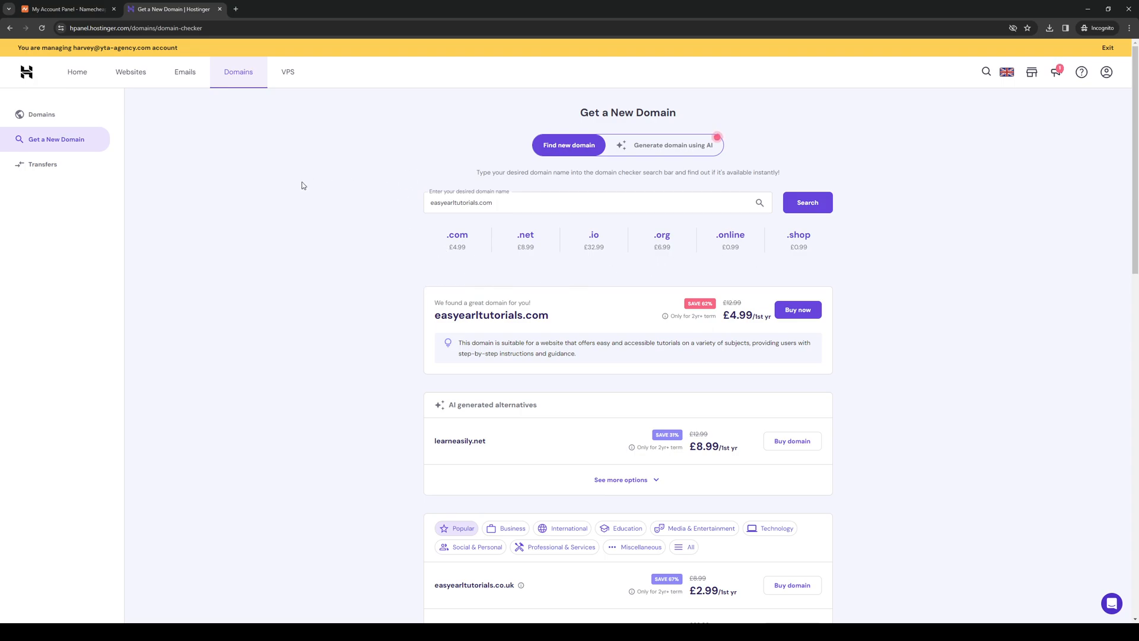
mouse_move(359, 173)
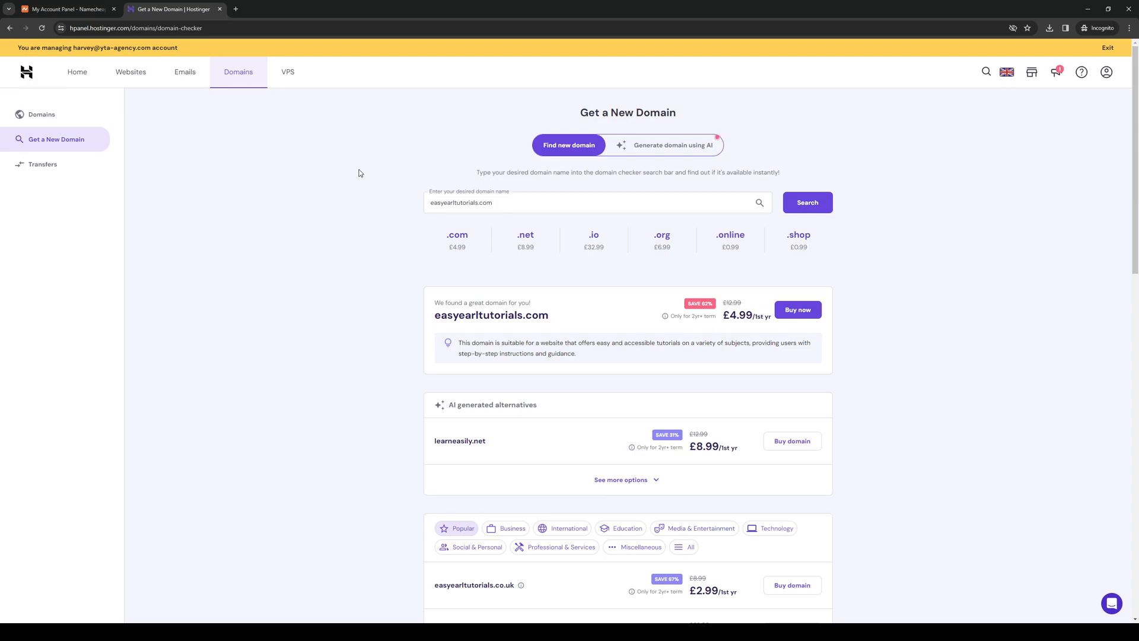
mouse_move(349, 176)
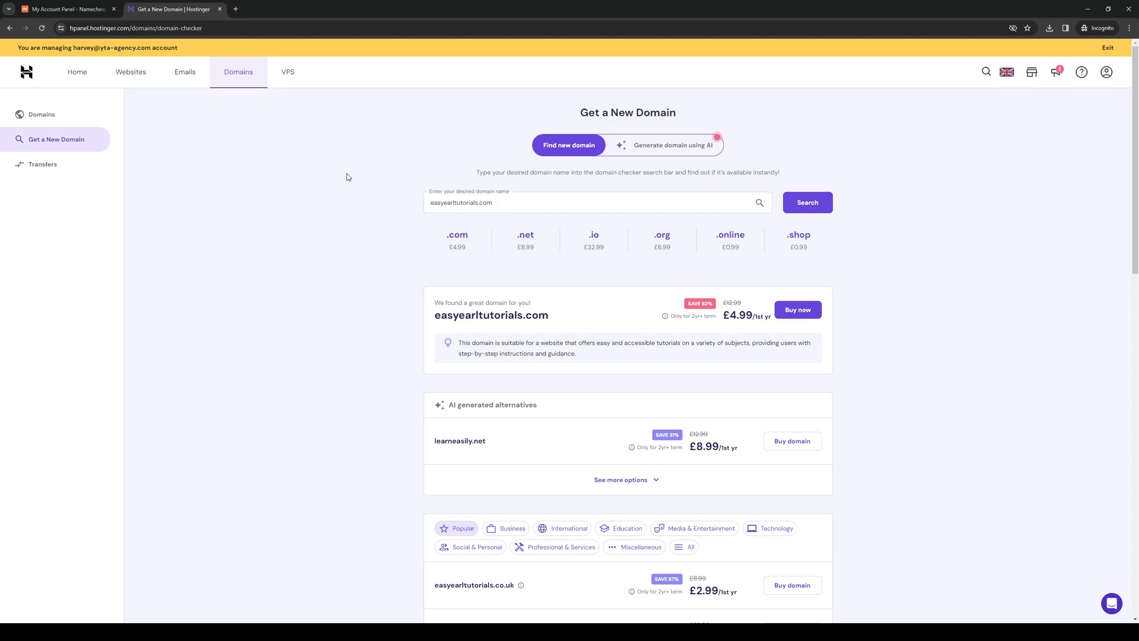
mouse_move(337, 177)
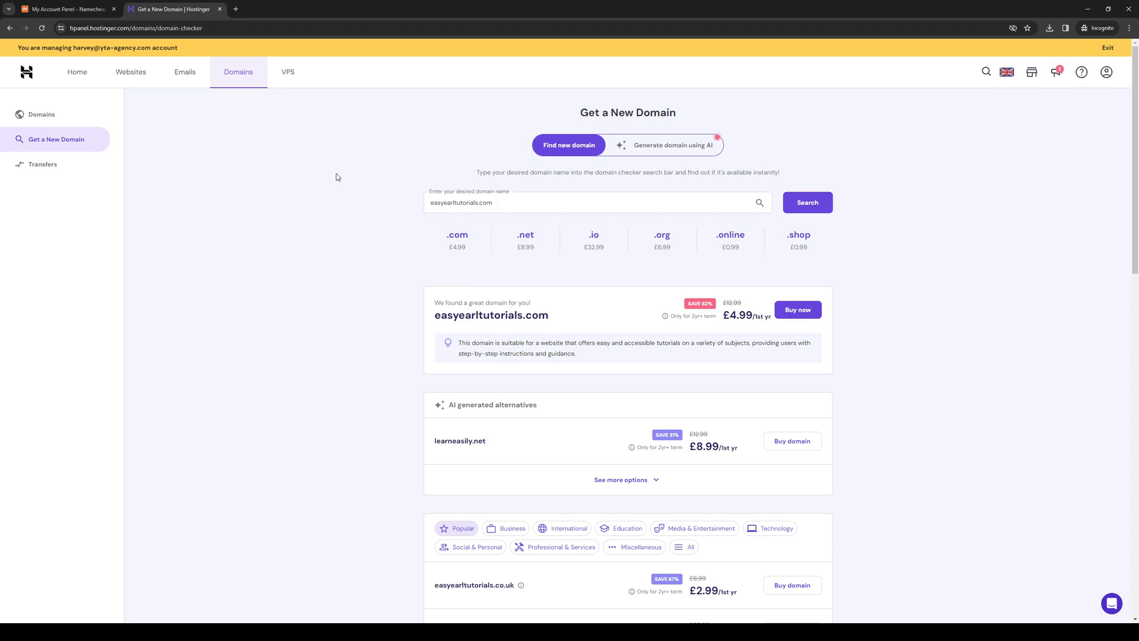
left_click(77, 71)
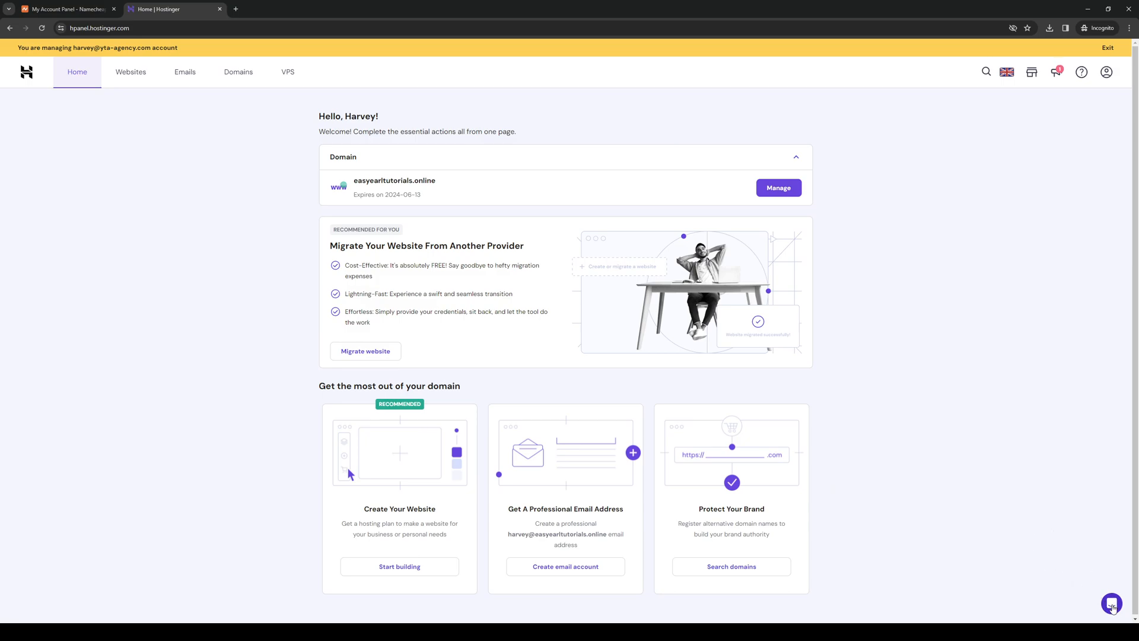
left_click(1081, 71)
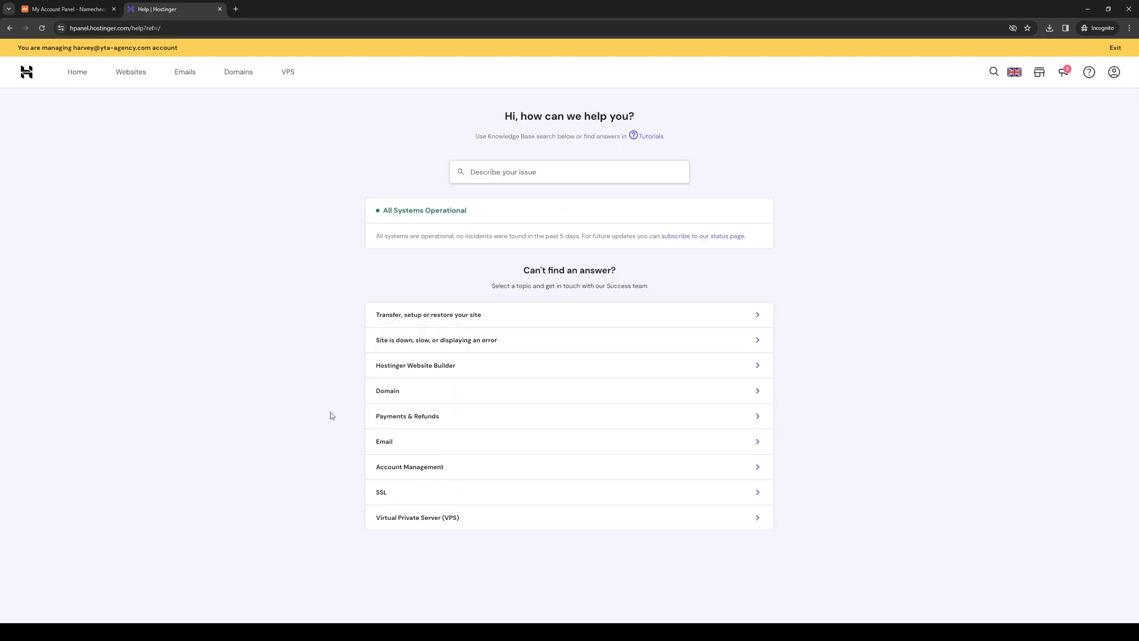
mouse_move(283, 404)
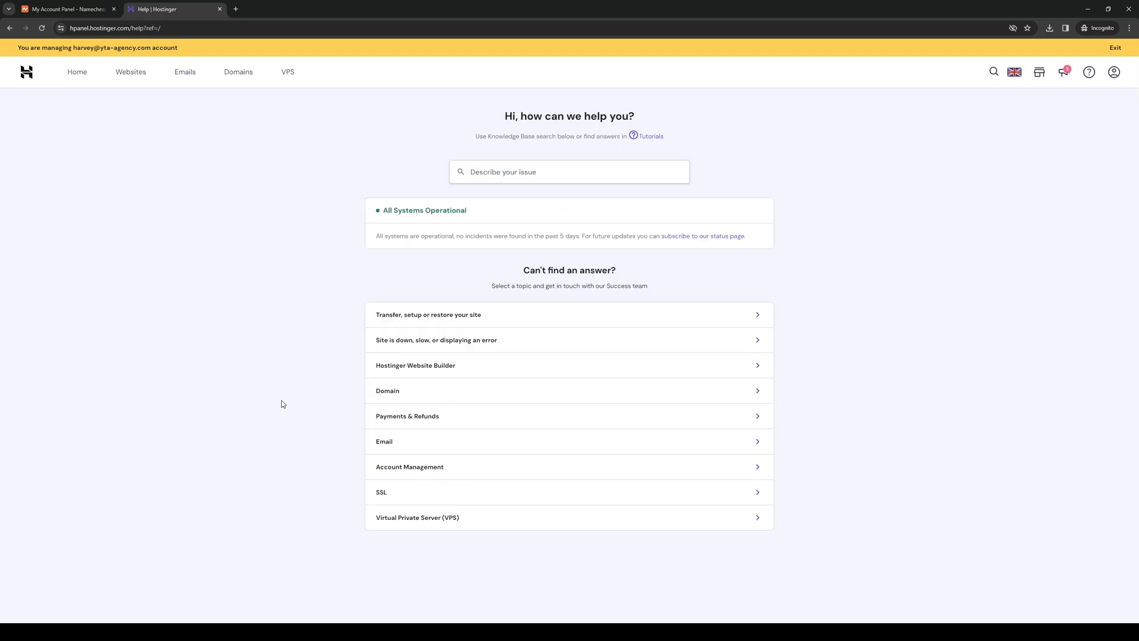
mouse_move(275, 399)
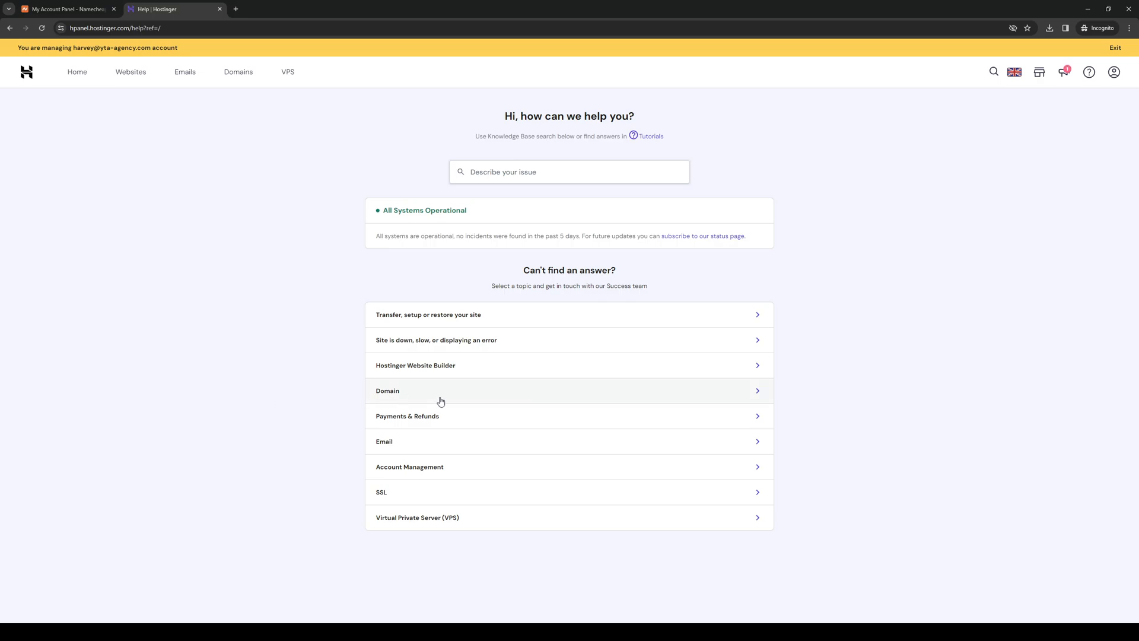
mouse_move(760, 398)
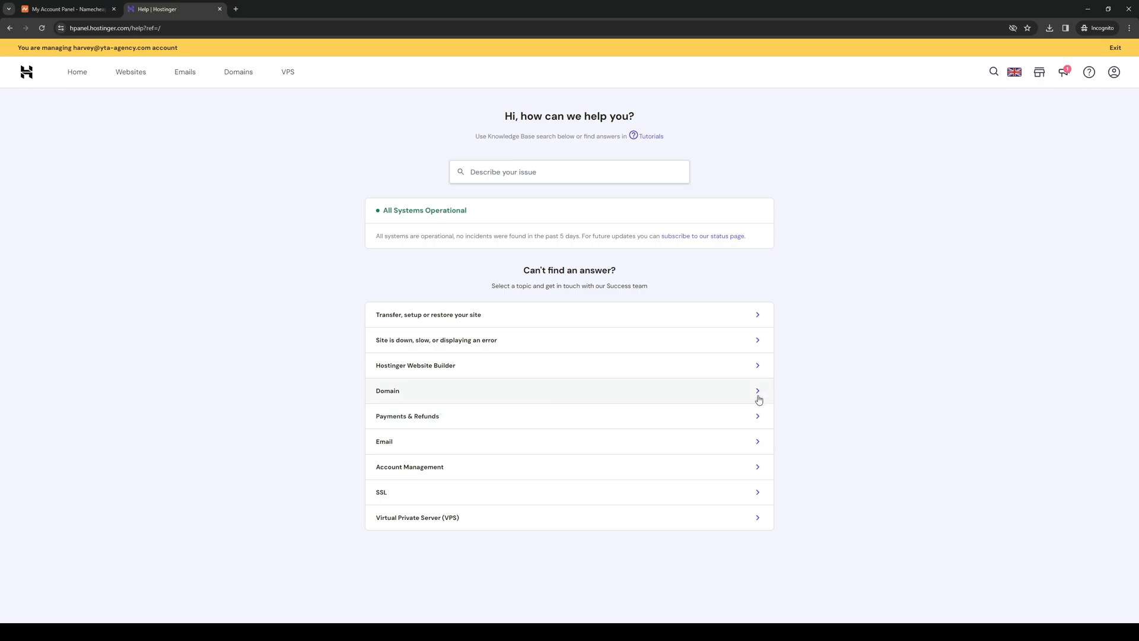
mouse_move(423, 405)
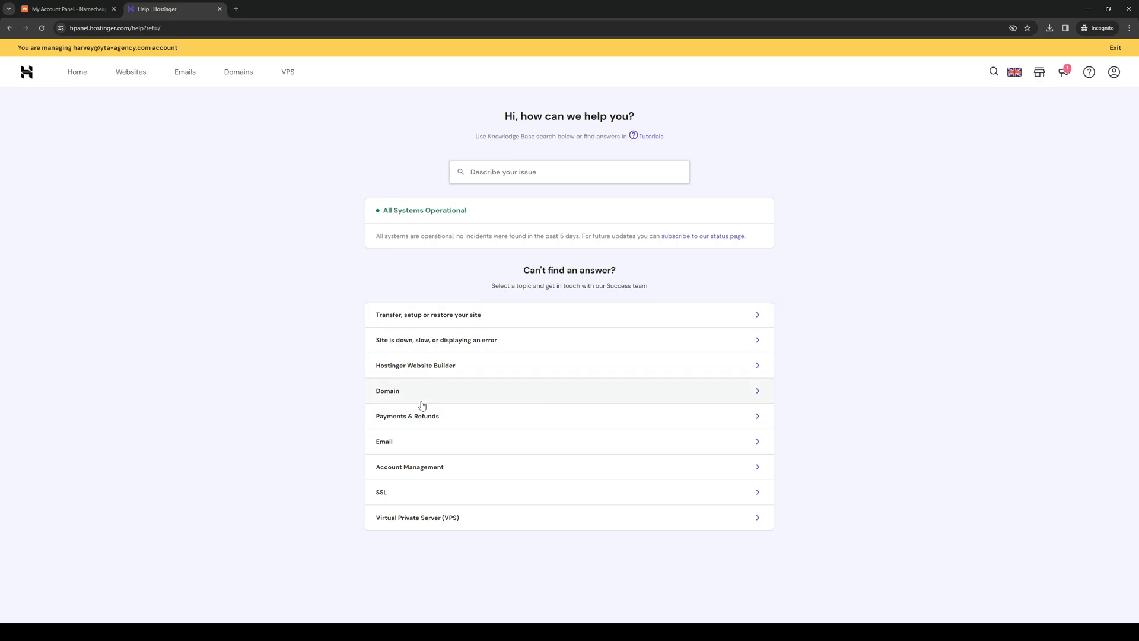
mouse_move(550, 395)
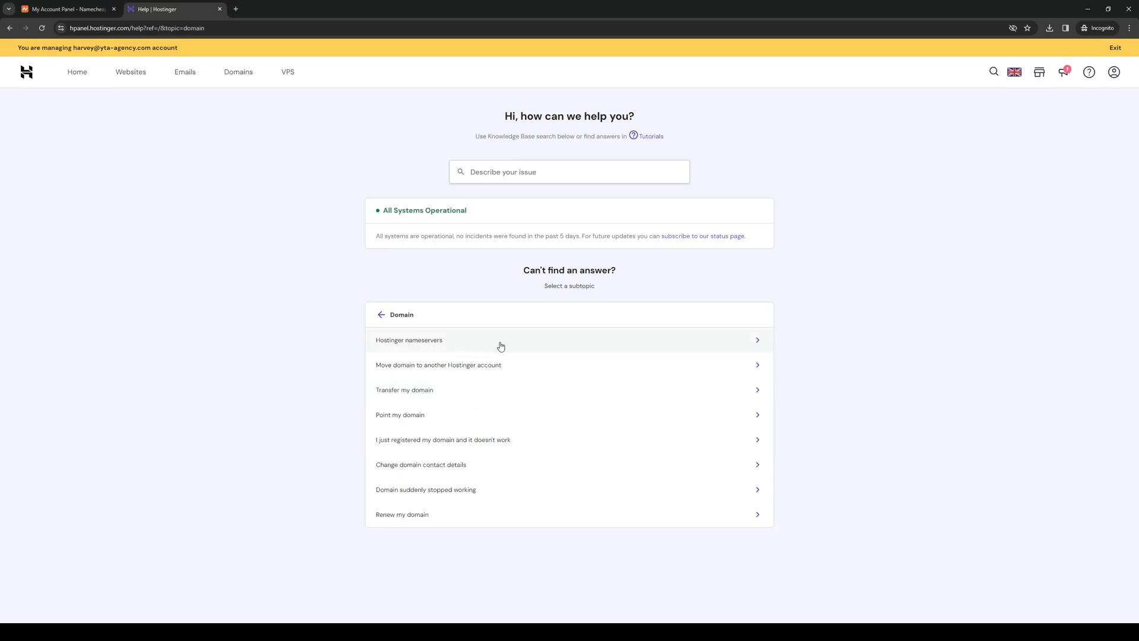
mouse_move(487, 459)
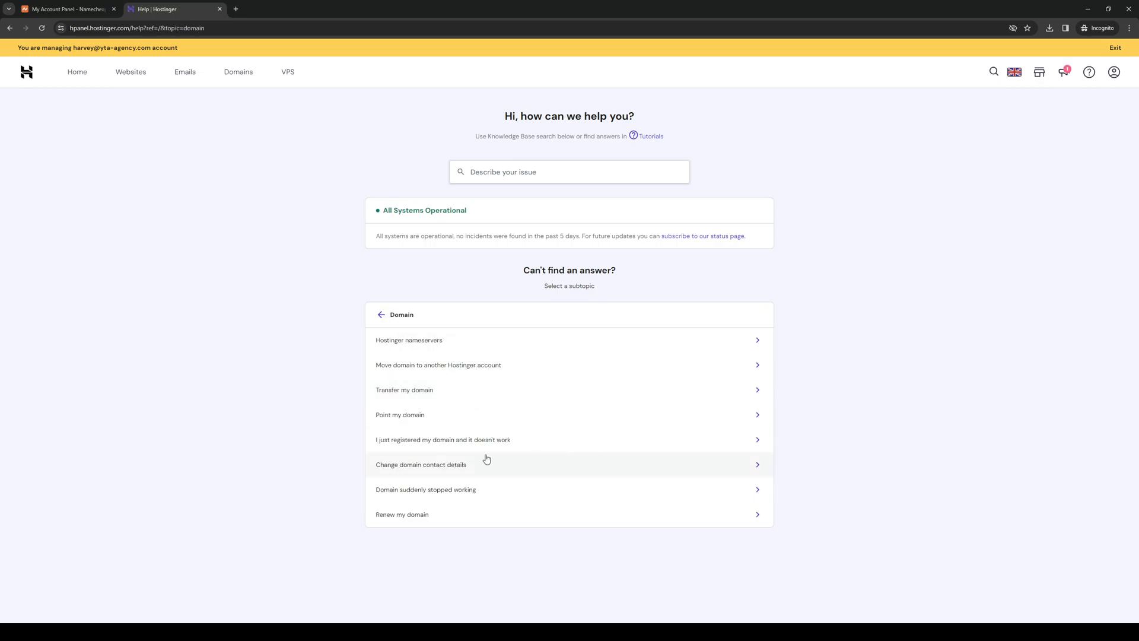
mouse_move(635, 471)
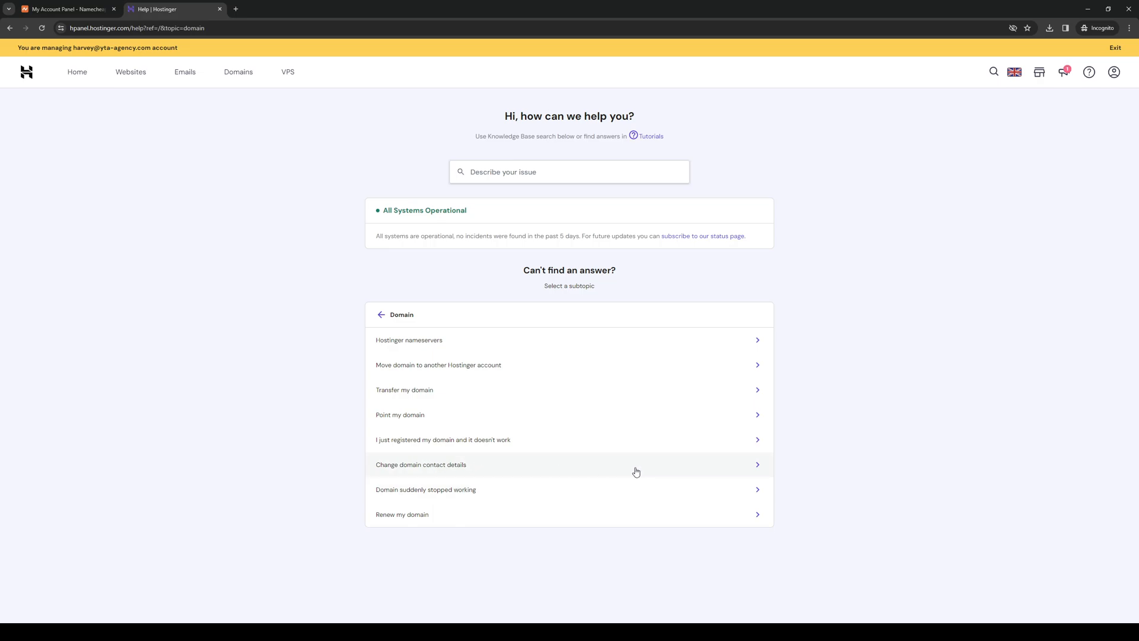
- Select the 'Change domain contact details' subtopic to show its article and Chat now card
left_click(421, 465)
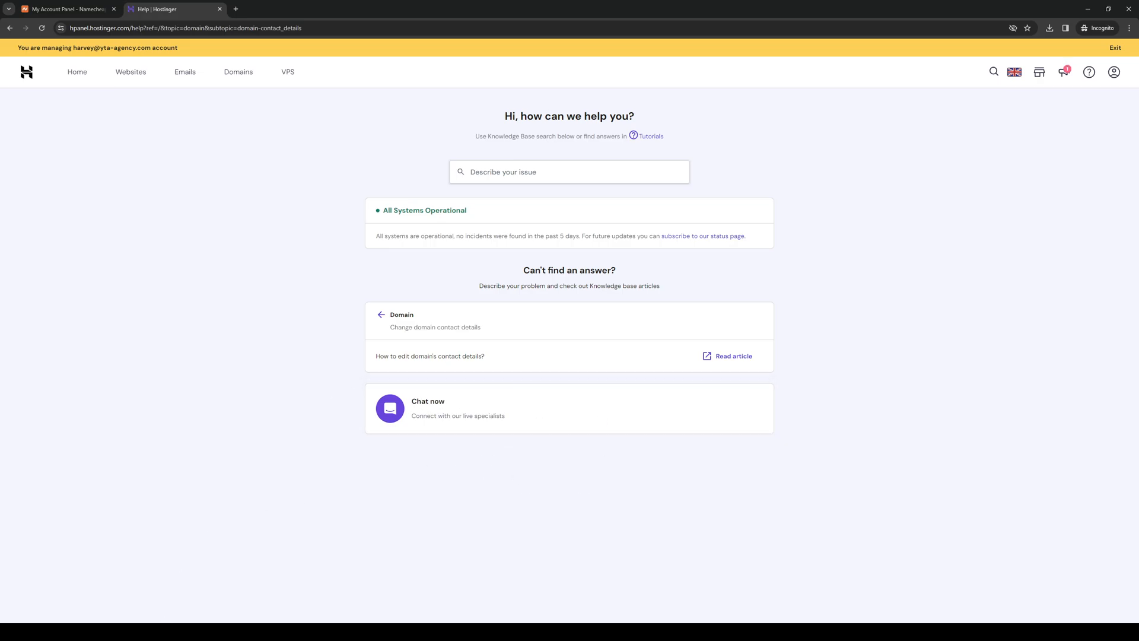
mouse_move(617, 308)
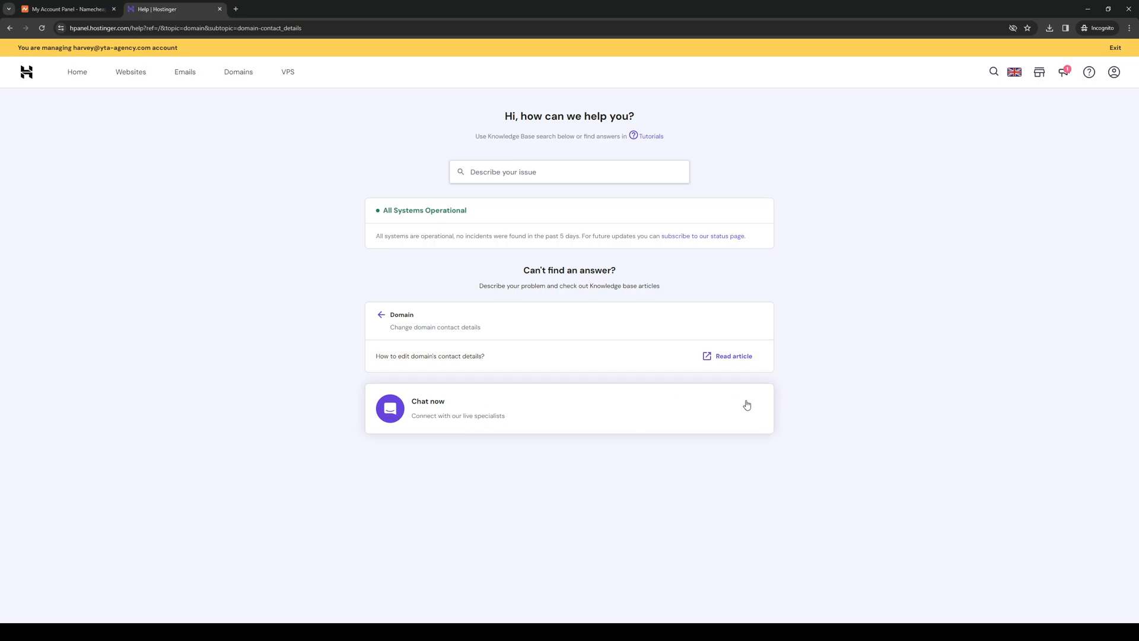
mouse_move(81, 87)
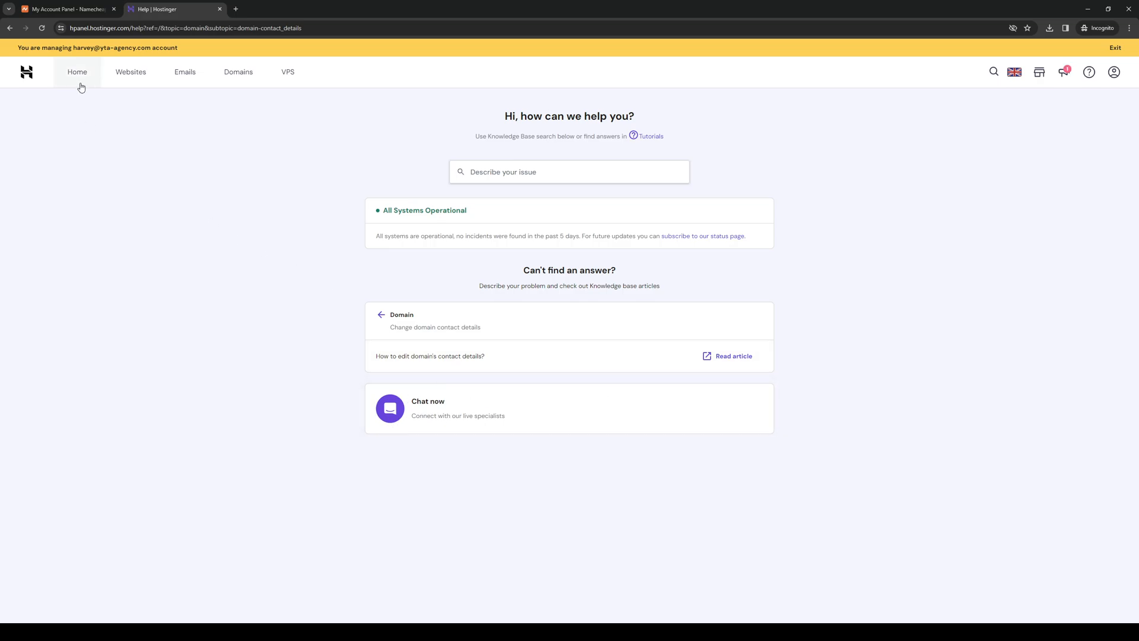
- Return to the home dashboard listing easyearltutorials.online and its expiry date
left_click(78, 72)
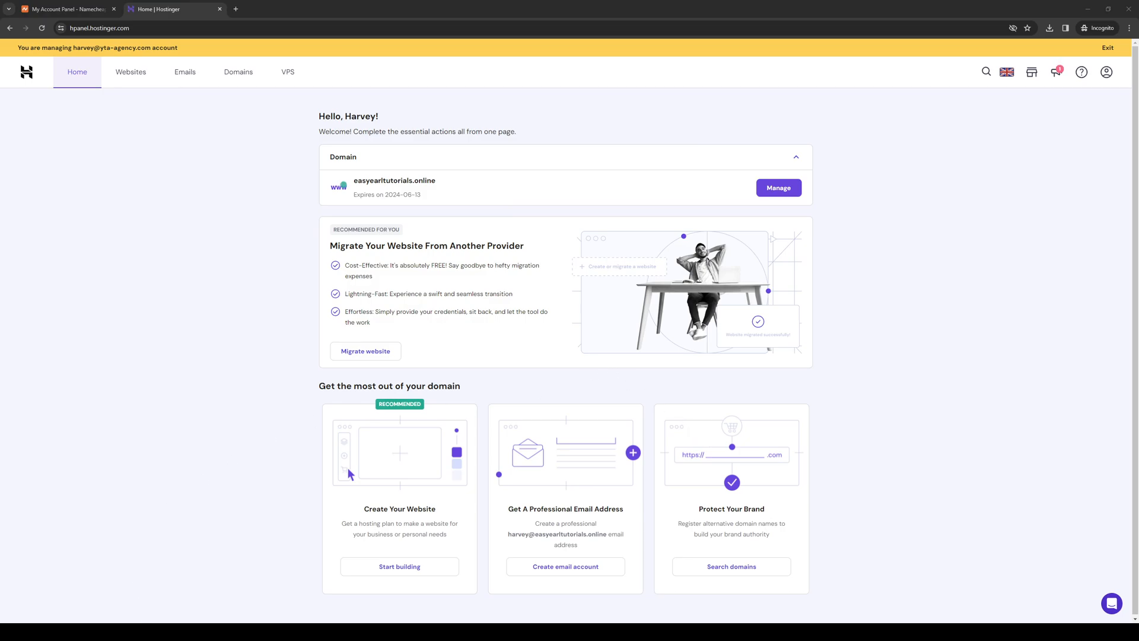
mouse_move(202, 318)
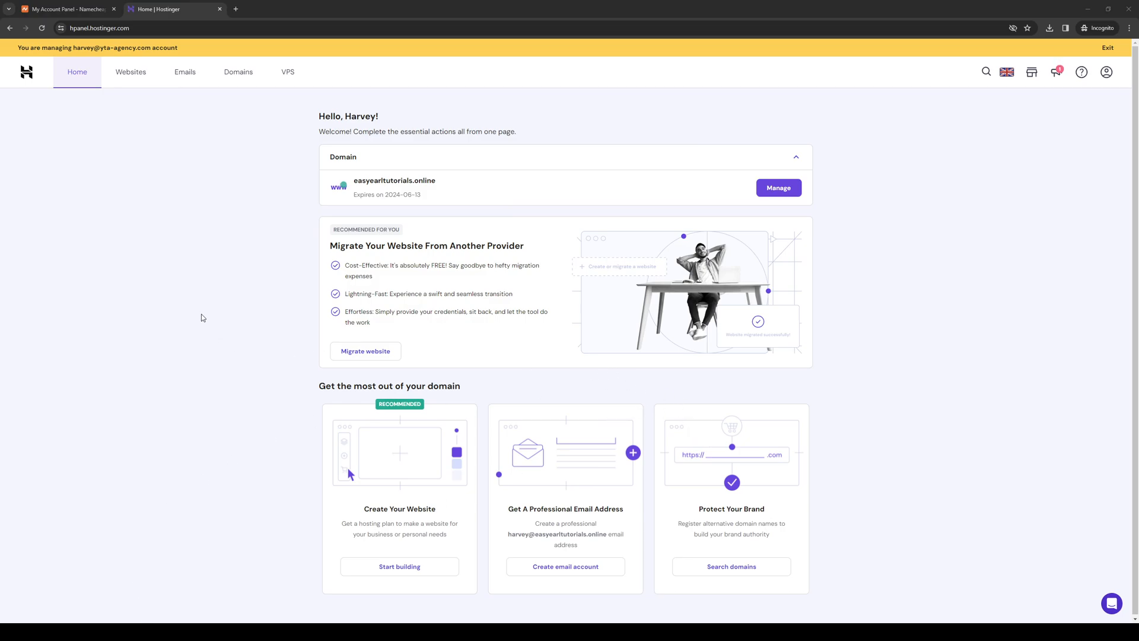
mouse_move(610, 366)
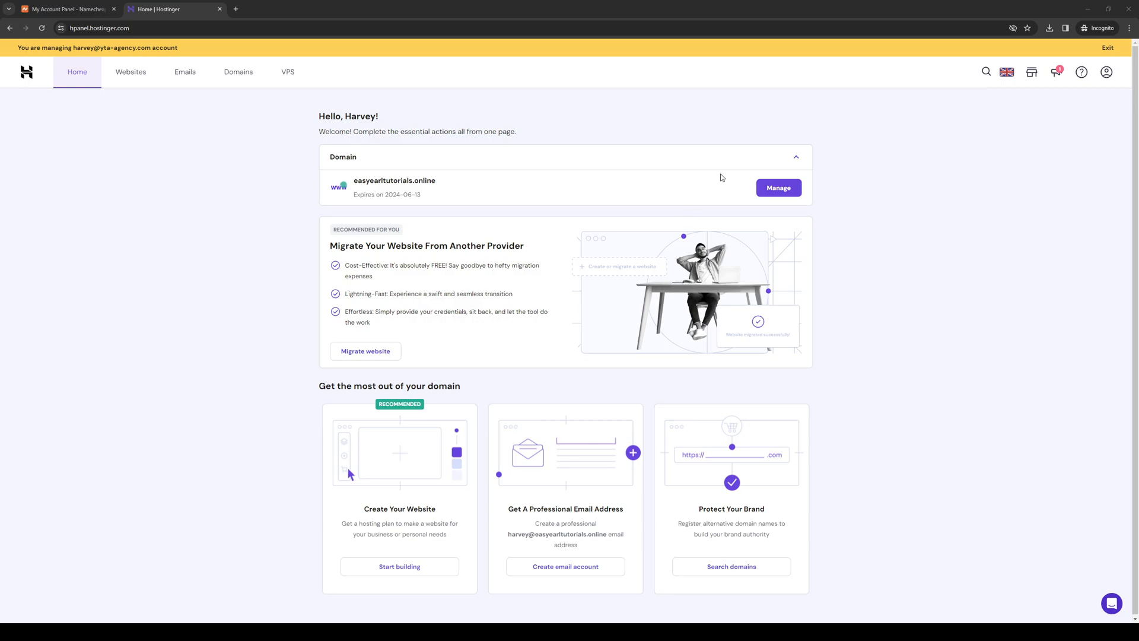
mouse_move(720, 241)
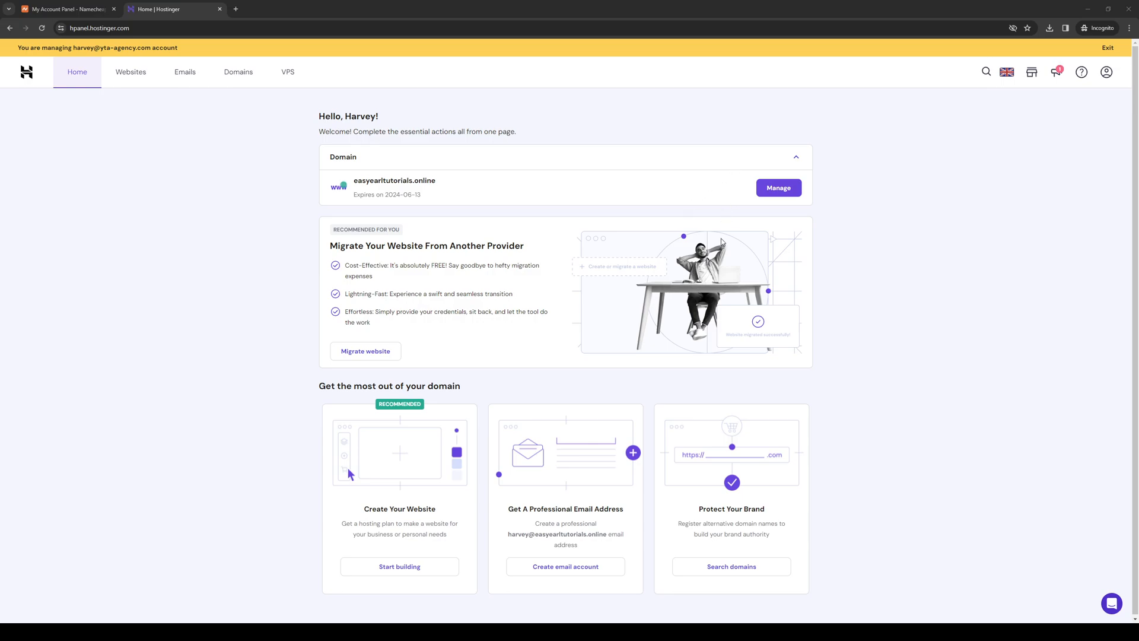
mouse_move(571, 429)
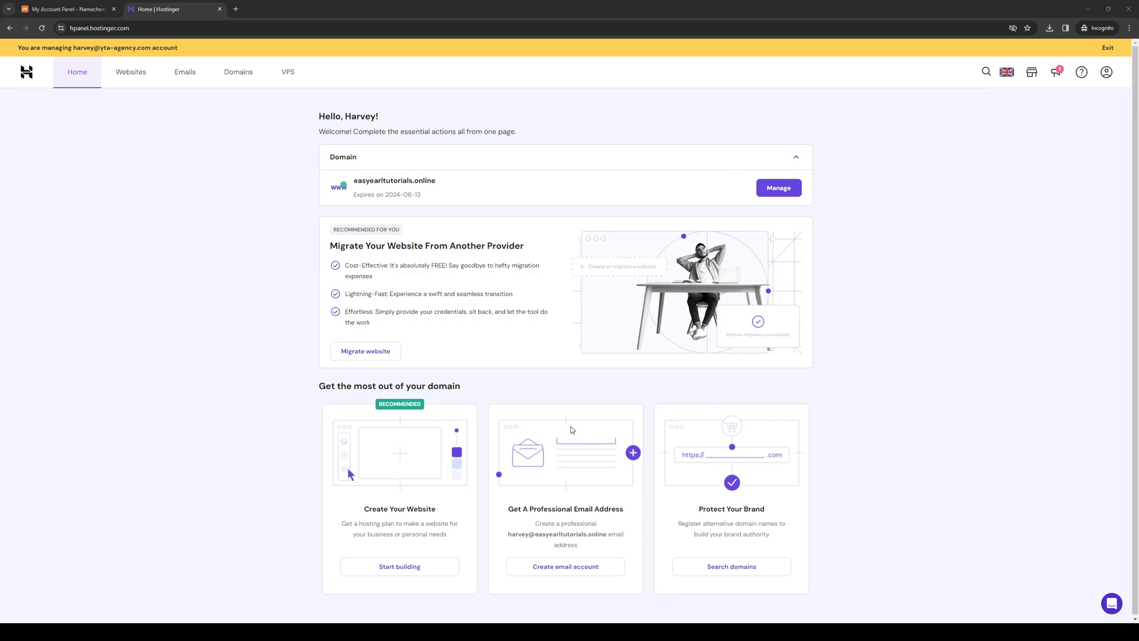
mouse_move(651, 527)
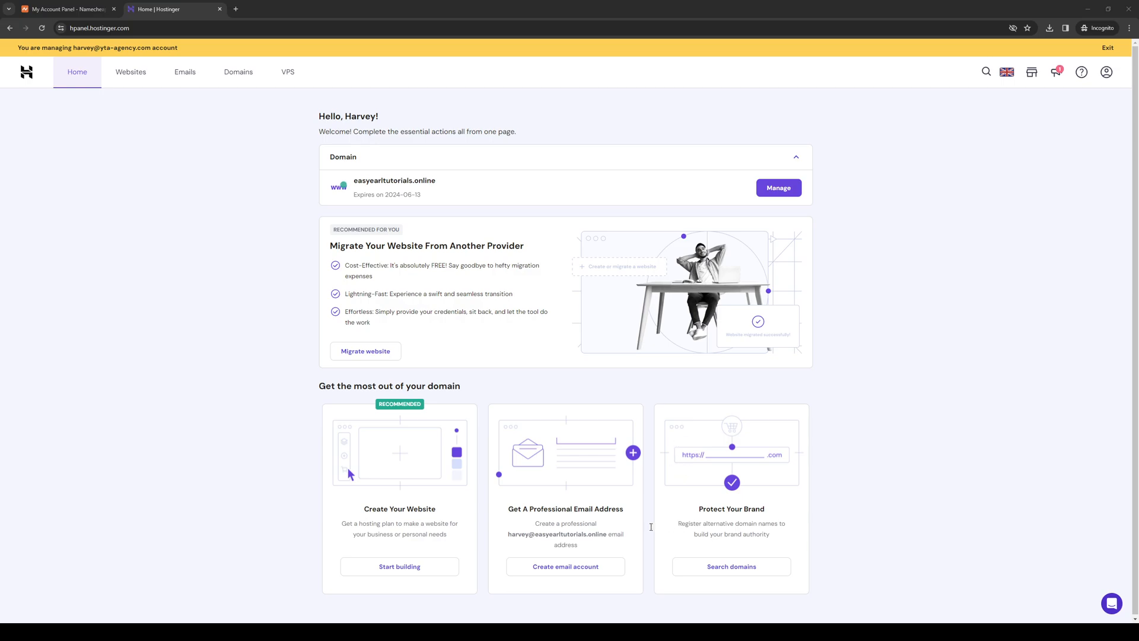
mouse_move(695, 412)
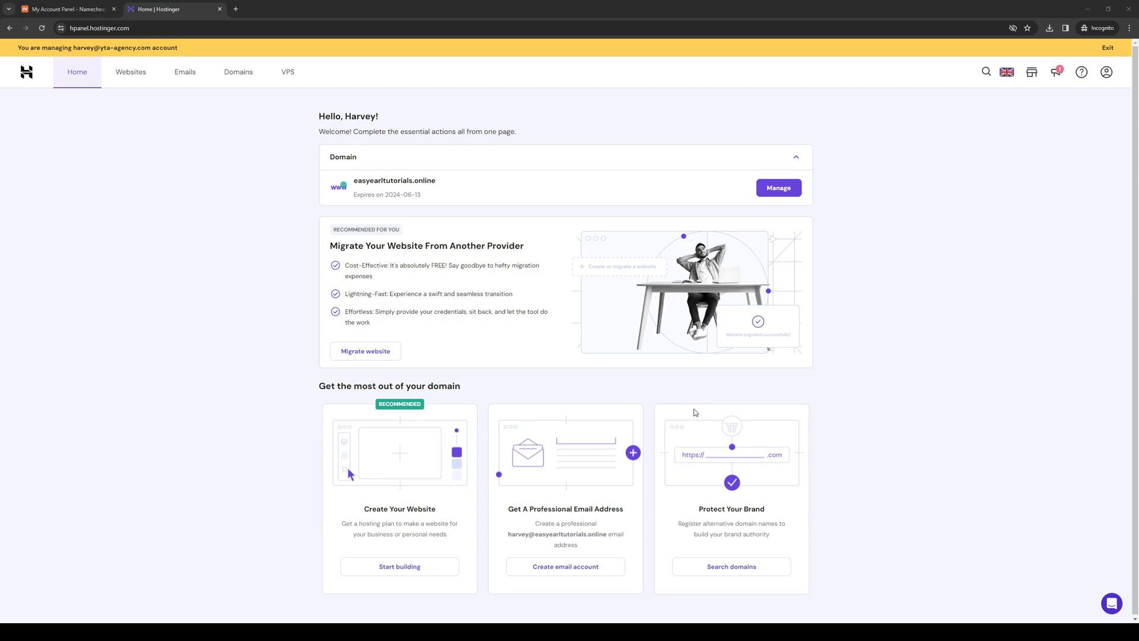